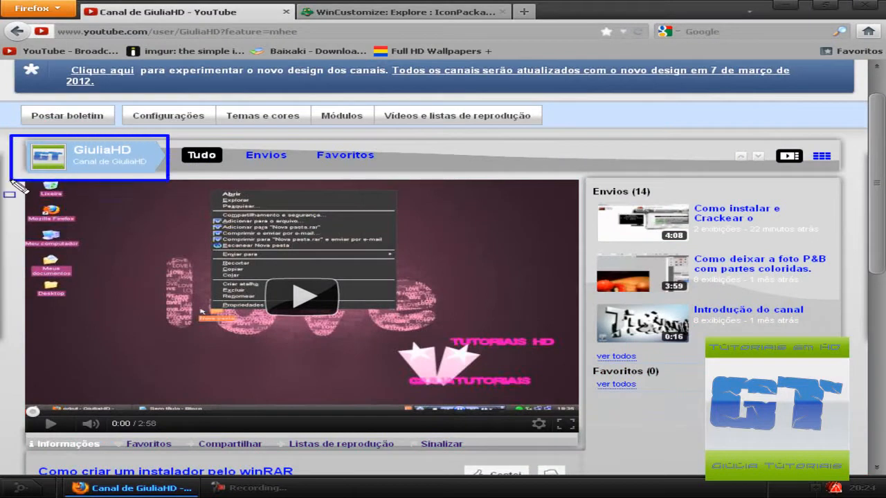
pyautogui.moveTo(124, 161)
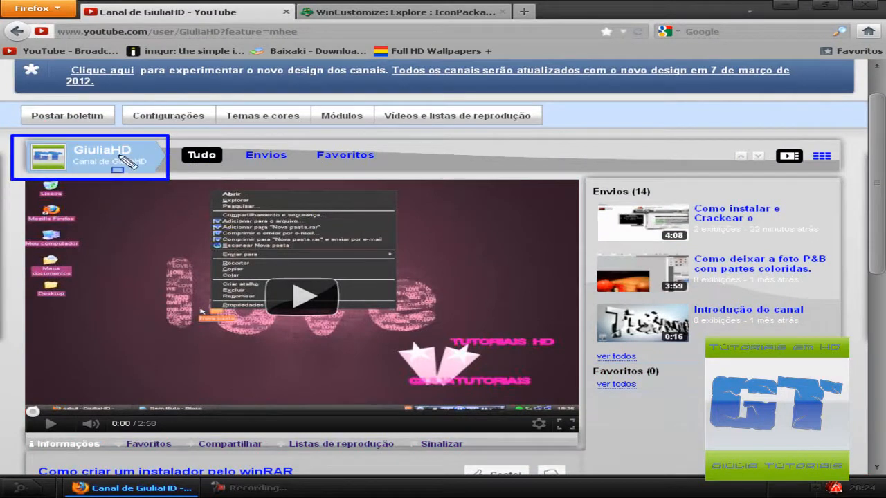
# Scroll down through the YouTube channel page
pyautogui.scroll(-3)
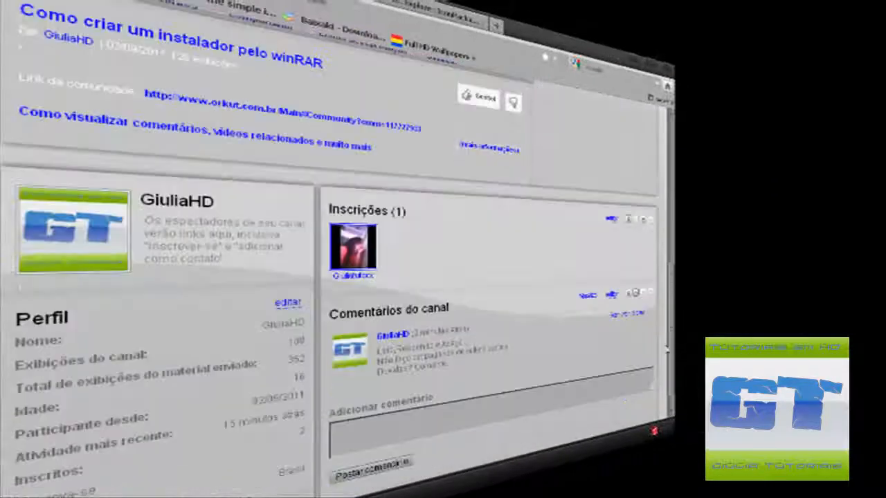
pyautogui.scroll(-3)
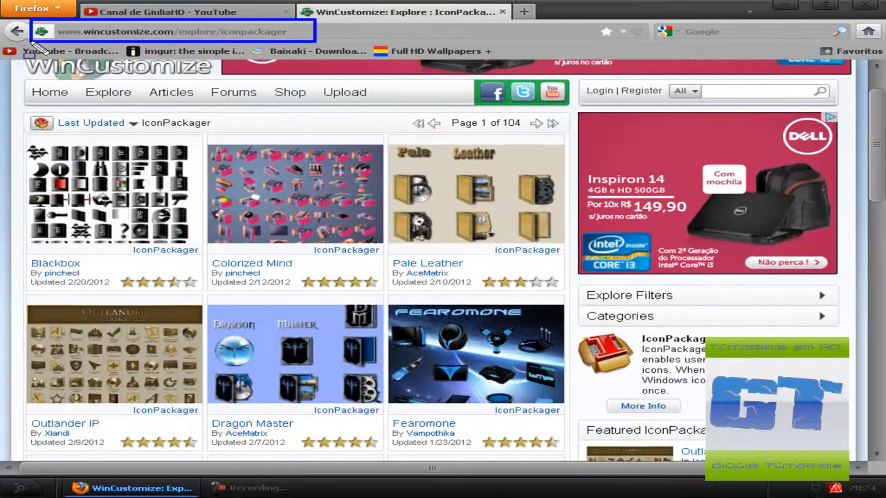
pyautogui.moveTo(66, 90)
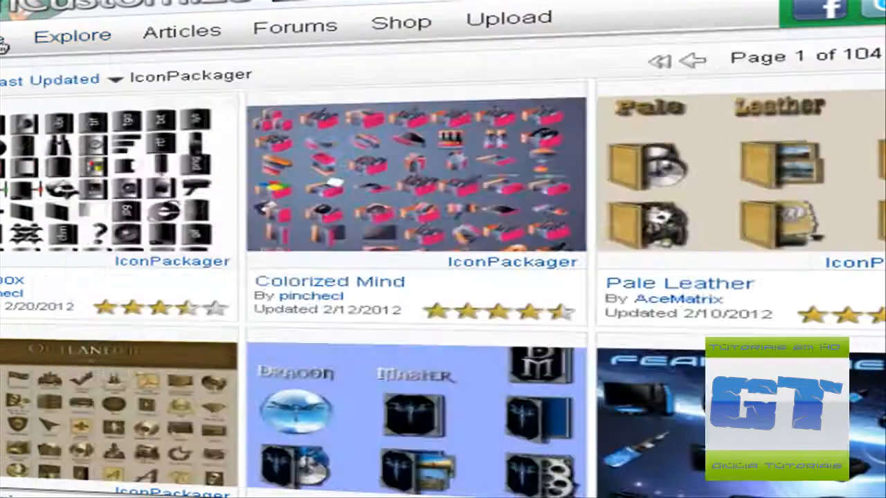
pyautogui.click(72, 34)
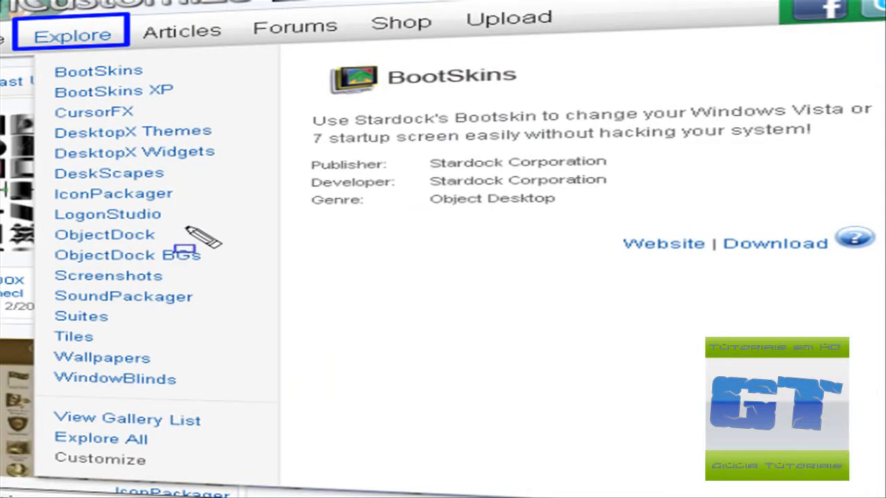
pyautogui.moveTo(222, 186)
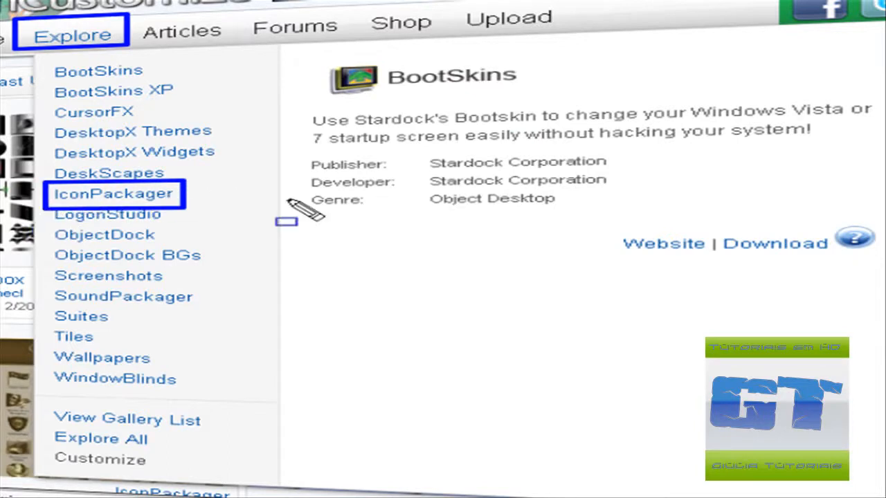
pyautogui.click(112, 194)
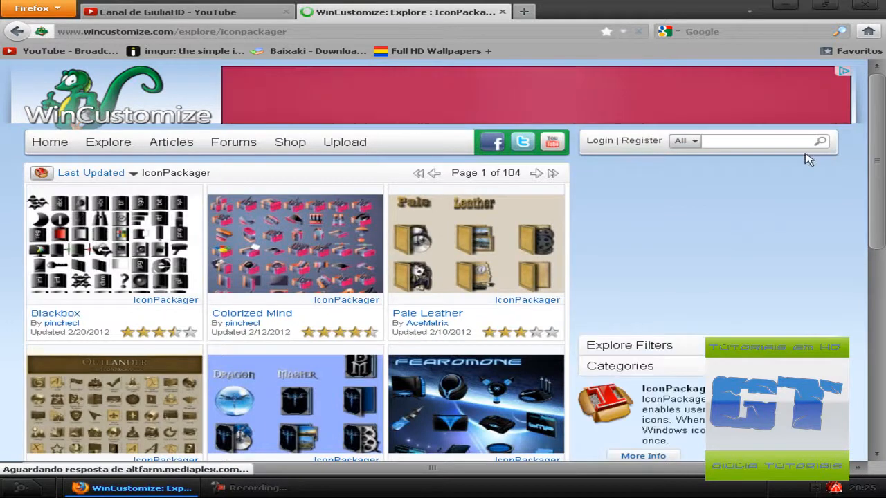
# Scroll the IconPackager gallery to Faenza HQ and open its detail page
pyautogui.scroll(-3)
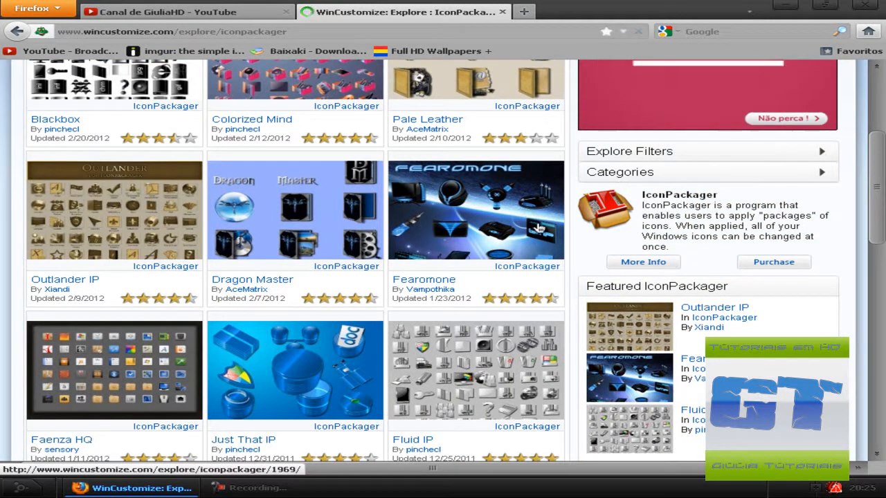
pyautogui.moveTo(615, 244)
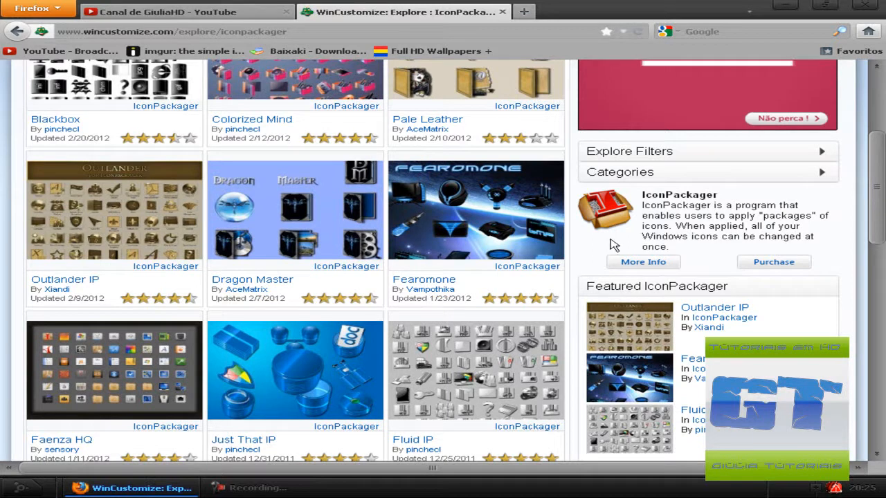
pyautogui.scroll(-3)
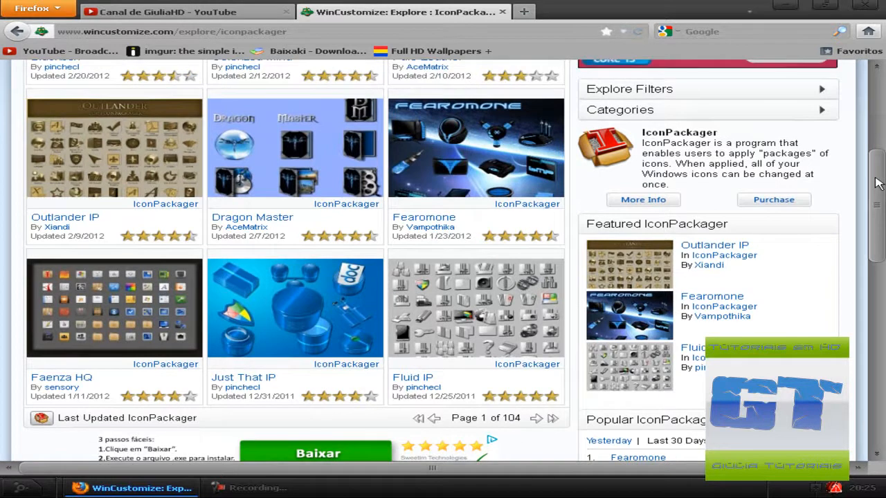
pyautogui.scroll(3)
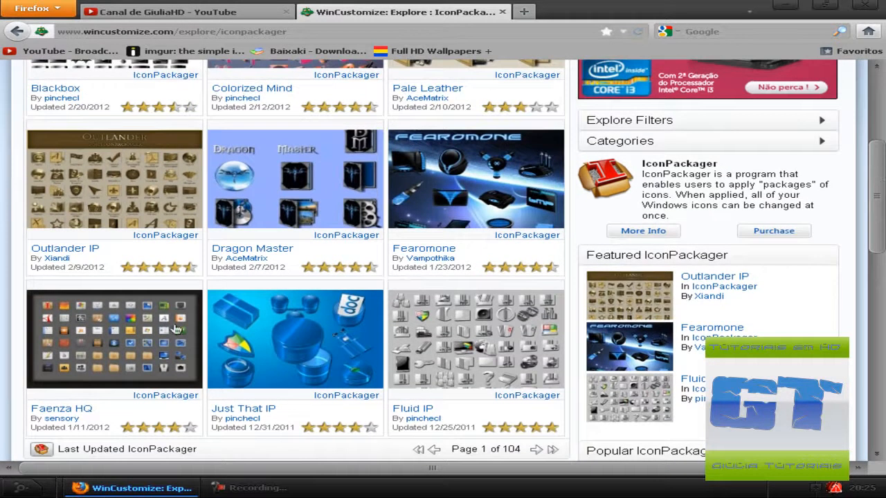
pyautogui.moveTo(89, 409)
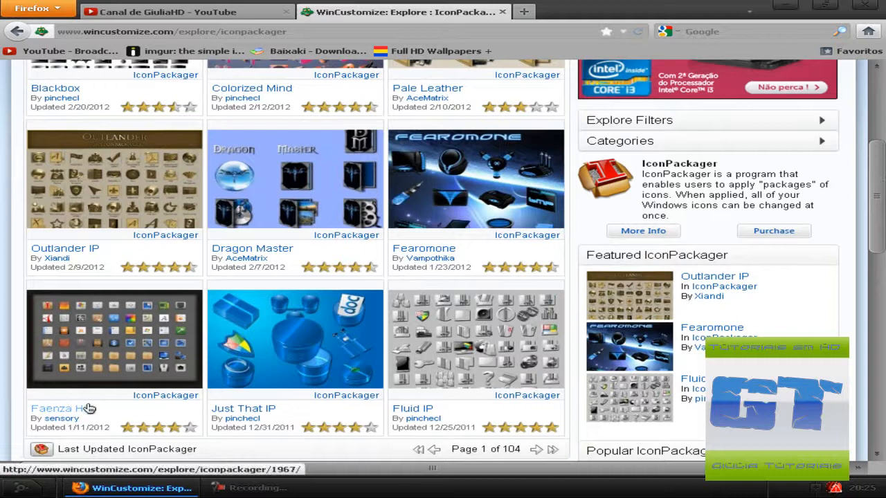
pyautogui.scroll(-3)
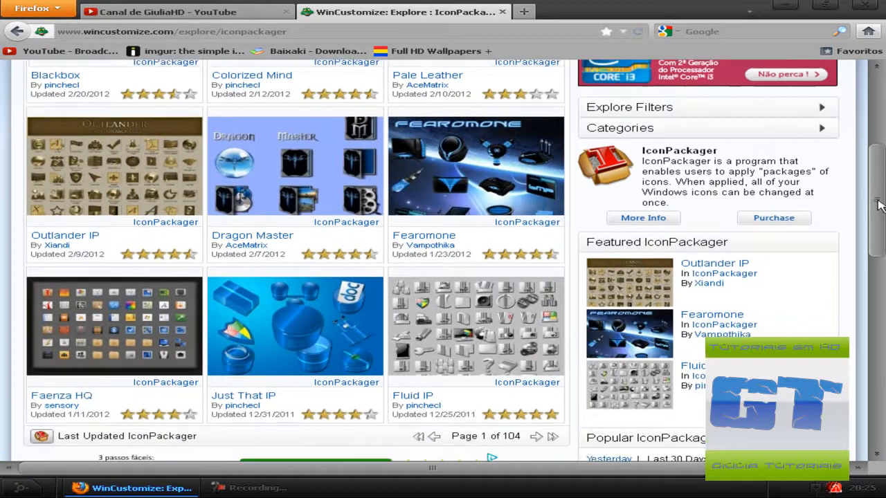
pyautogui.scroll(-3)
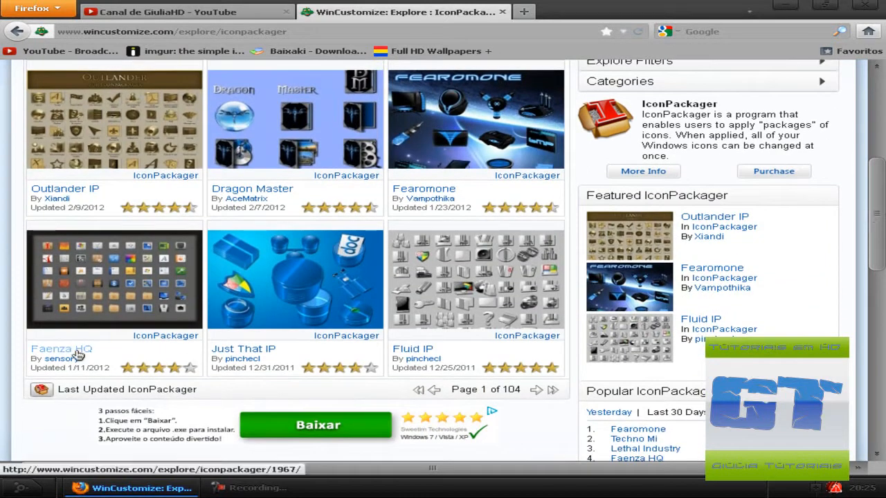
pyautogui.click(61, 349)
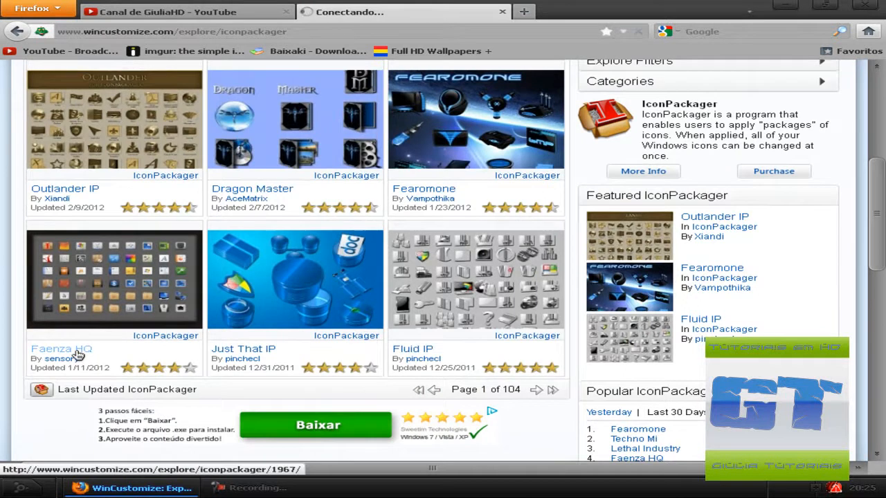
pyautogui.click(61, 349)
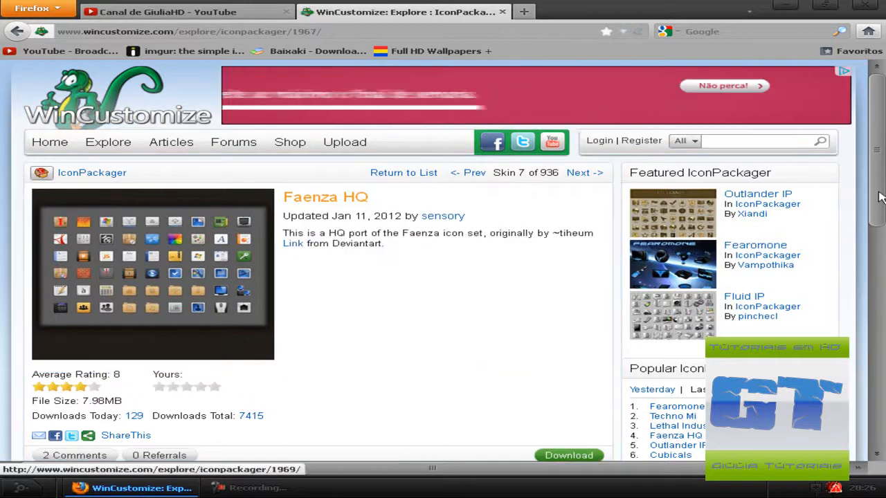
# Download the Faenza HQ.ip file, choosing the Download option in Firefox's dialog
pyautogui.scroll(-3)
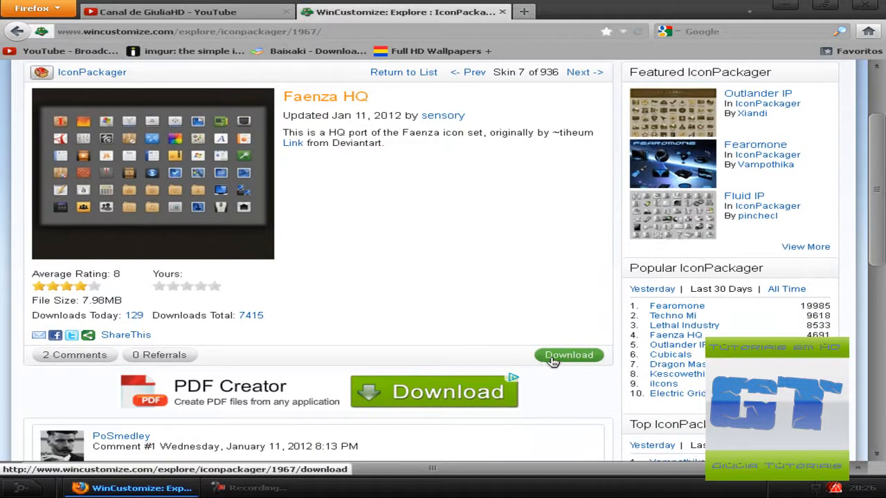
pyautogui.click(569, 354)
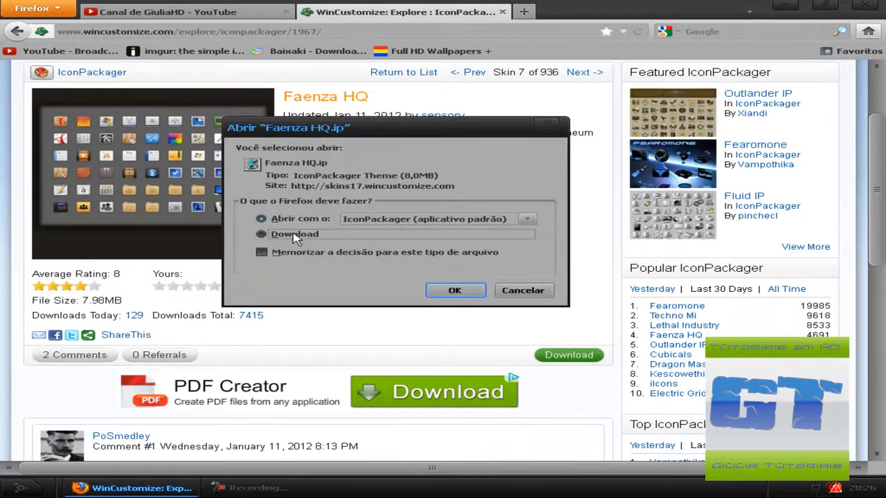
pyautogui.click(261, 234)
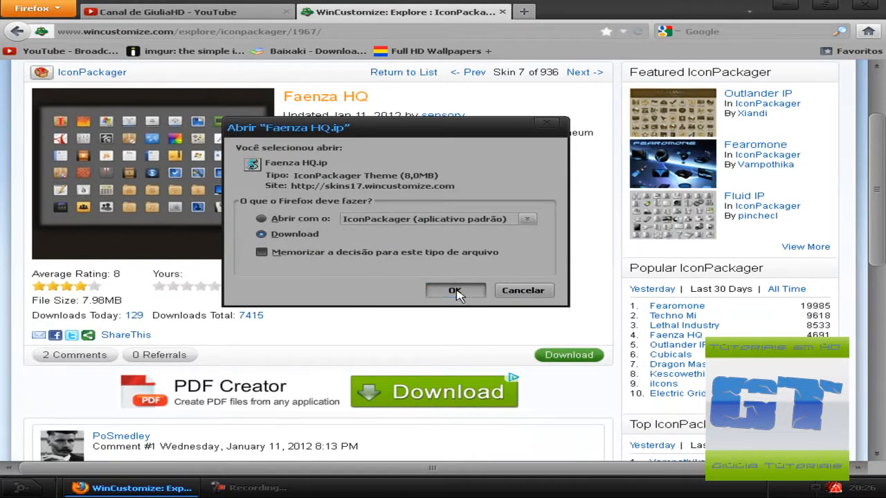
pyautogui.click(455, 290)
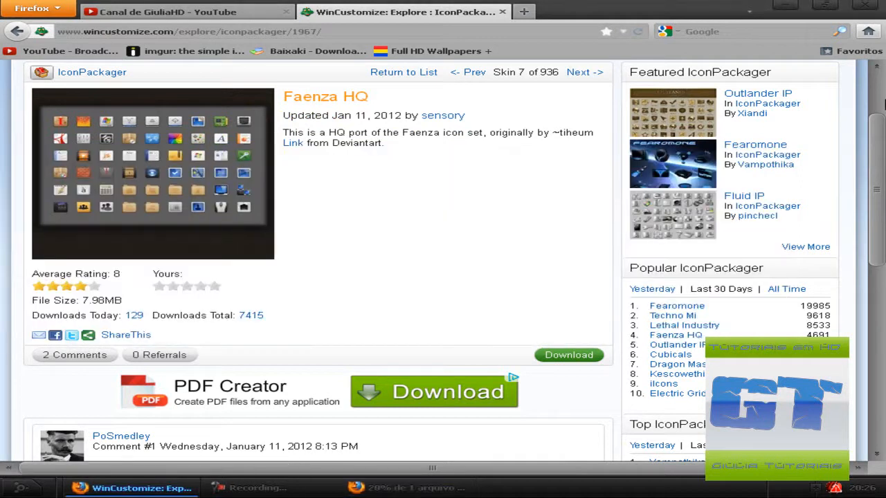
# Let the Faenza HQ.ip download finish, then minimize Firefox to the desktop
pyautogui.scroll(-3)
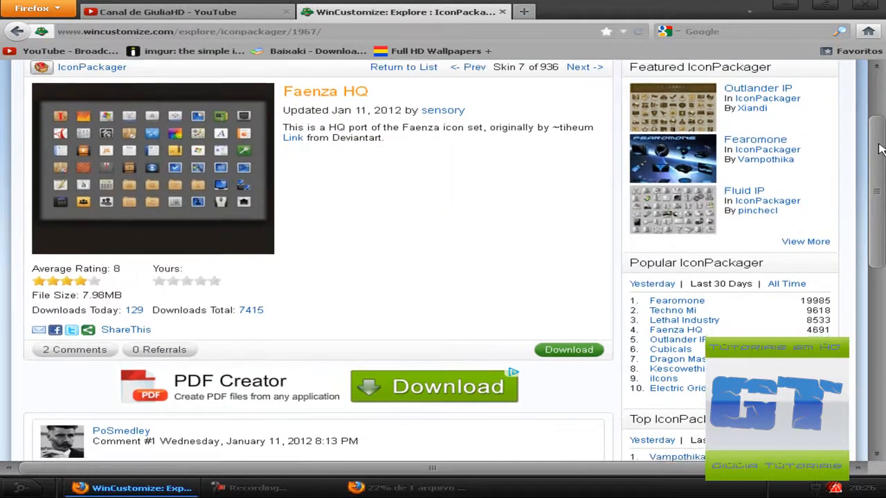
pyautogui.scroll(3)
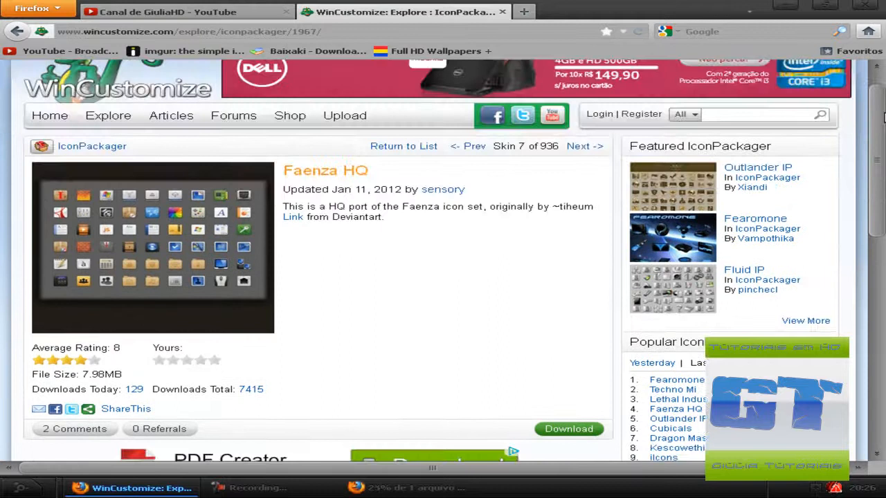
pyautogui.moveTo(584, 146)
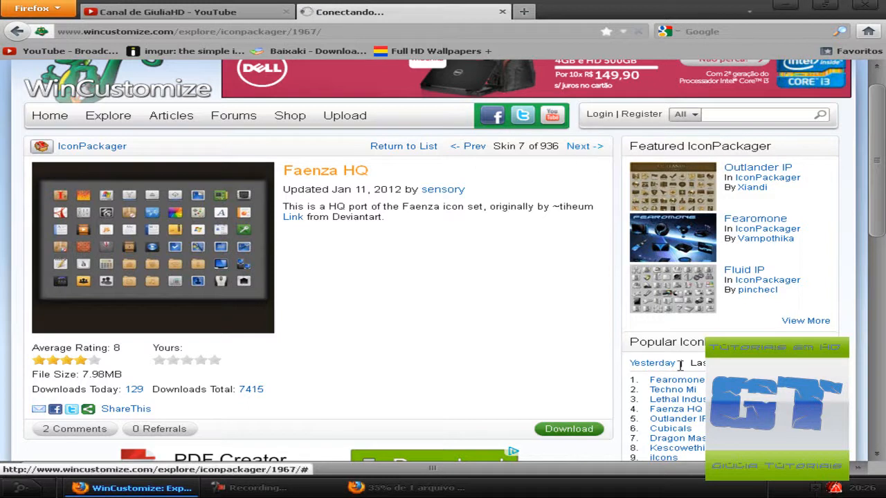
pyautogui.click(473, 145)
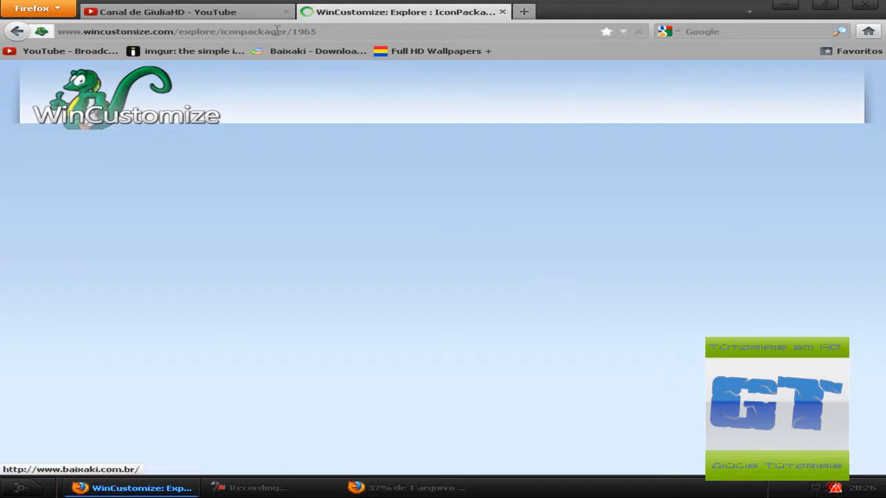
pyautogui.click(408, 487)
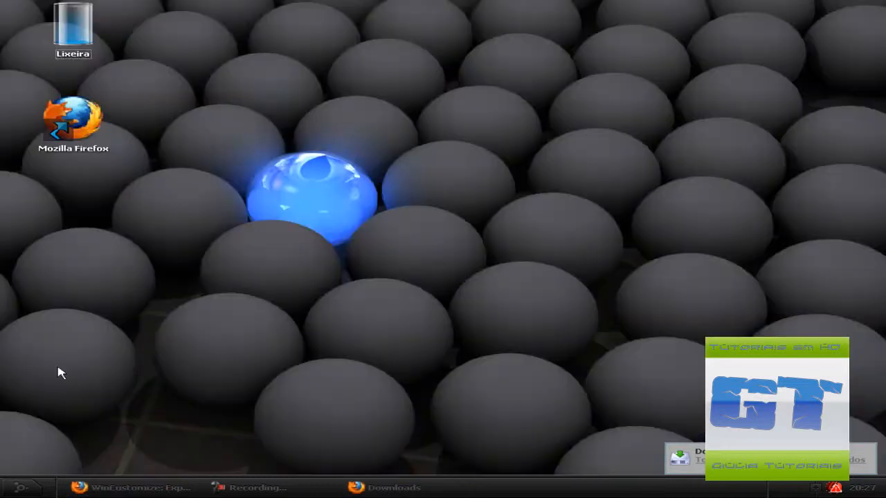
# Open Downloads under Meus documentos and double-click the Faenza HQ theme file
pyautogui.click(393, 488)
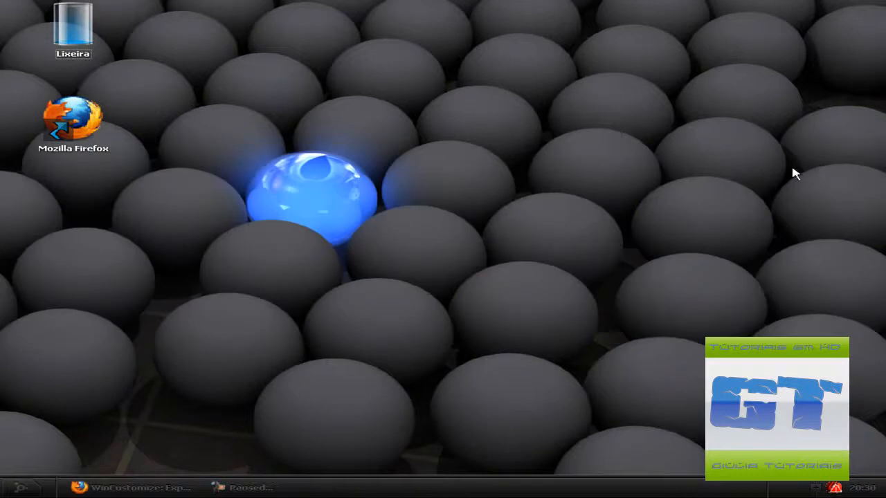
pyautogui.click(11, 487)
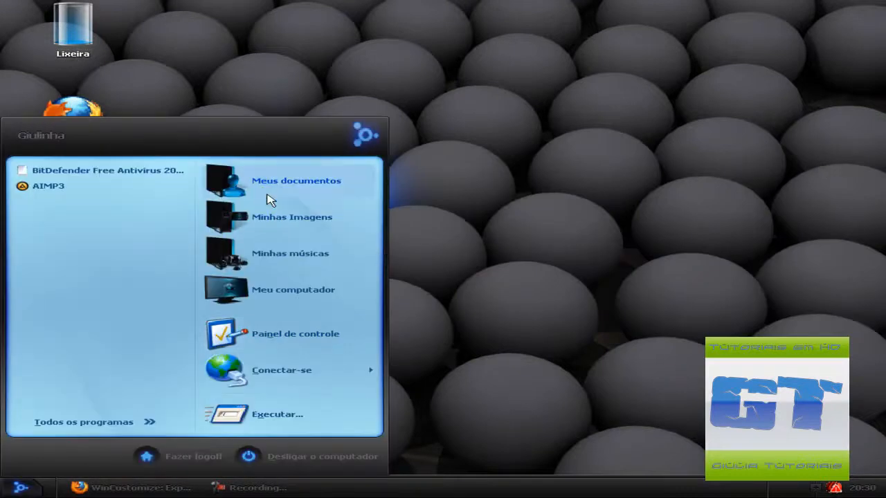
pyautogui.click(296, 181)
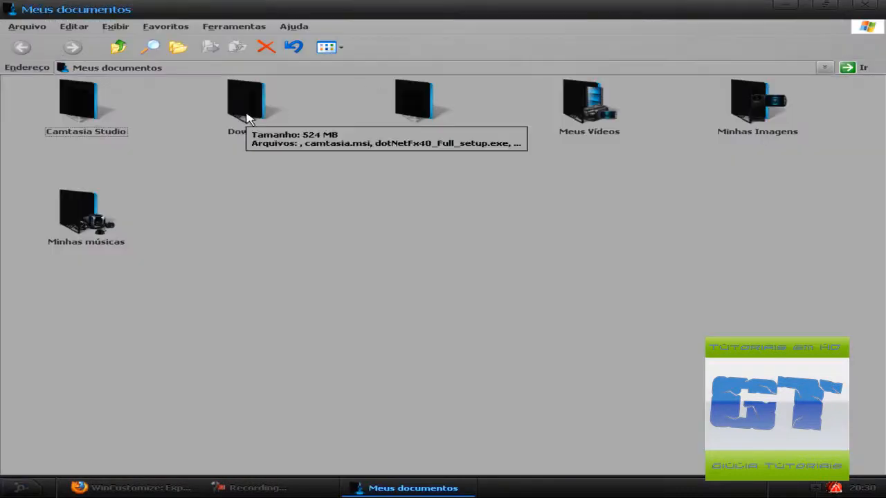
pyautogui.doubleClick(246, 100)
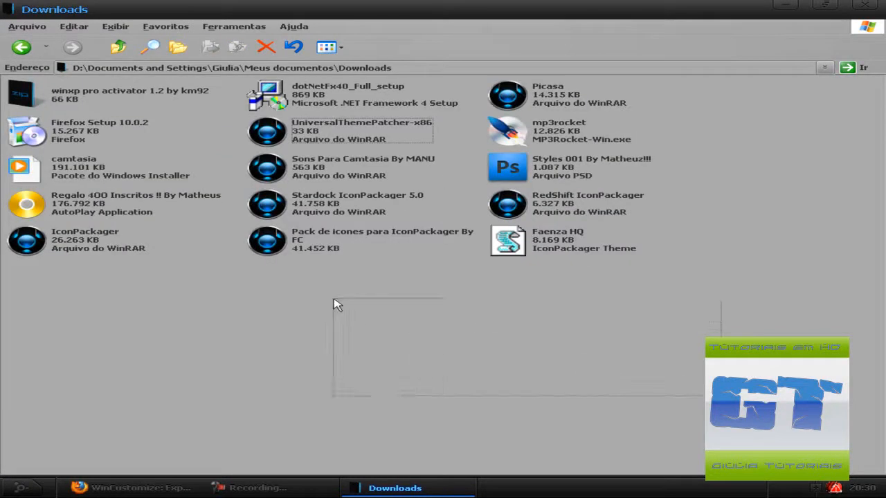
pyautogui.click(561, 240)
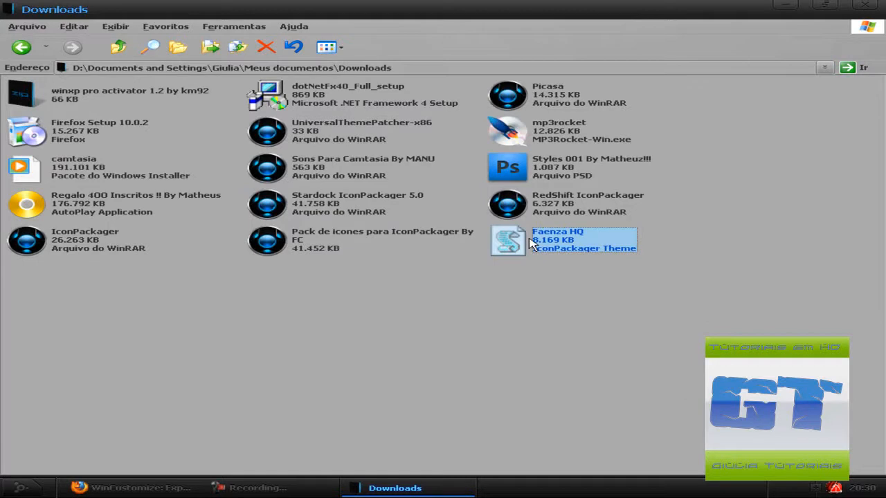
pyautogui.moveTo(525, 251)
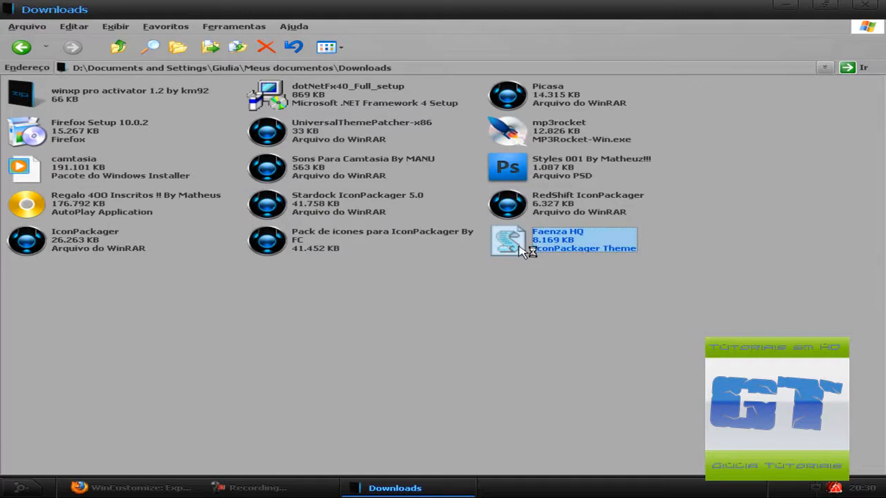
pyautogui.doubleClick(564, 239)
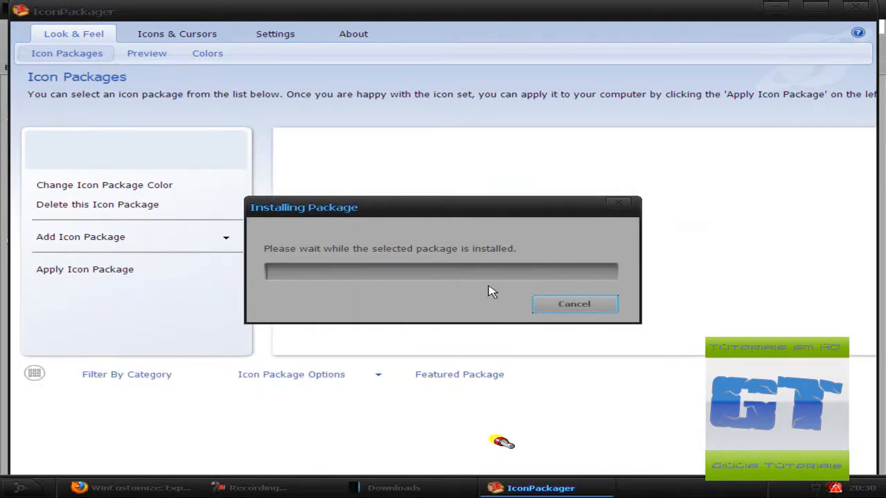
pyautogui.moveTo(497, 273)
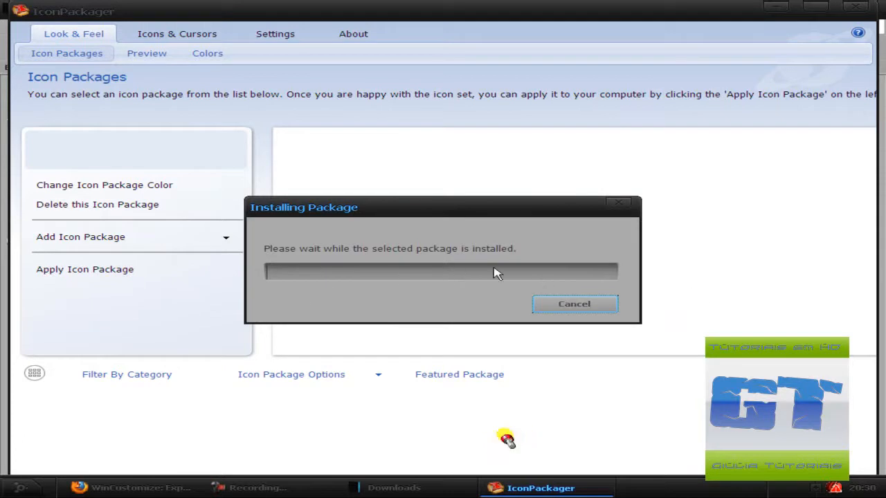
pyautogui.moveTo(365, 213)
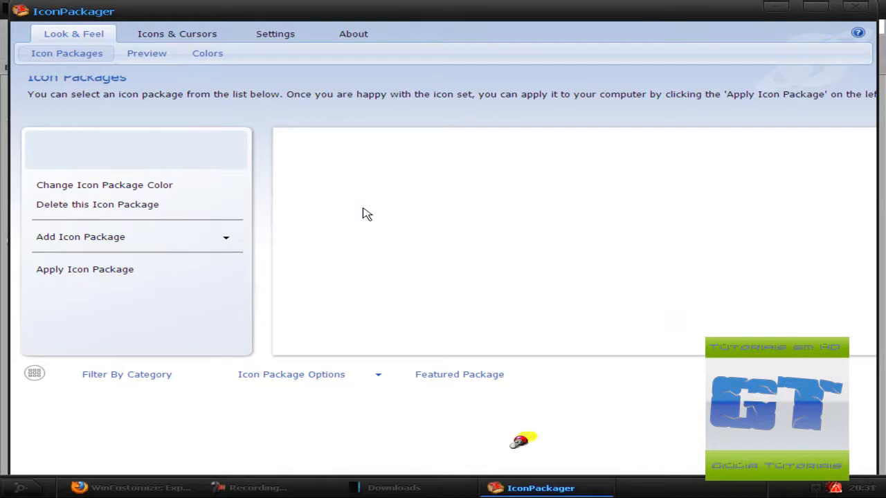
pyautogui.moveTo(530, 255)
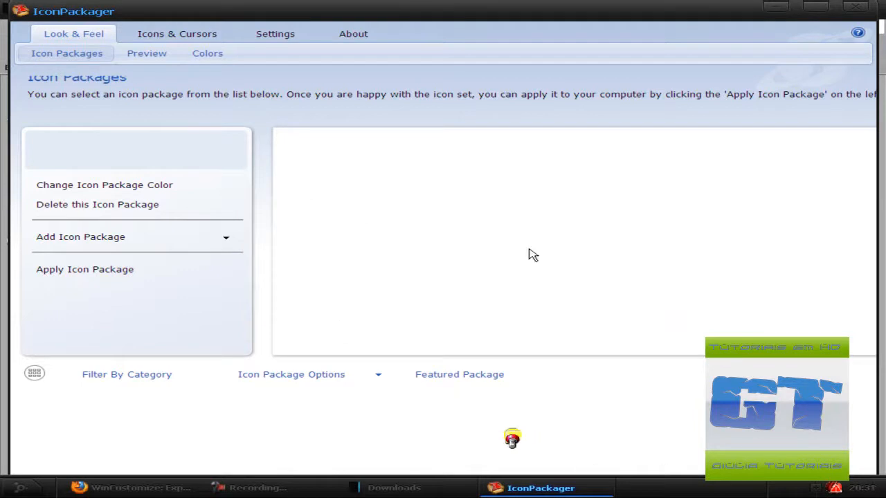
pyautogui.moveTo(324, 13)
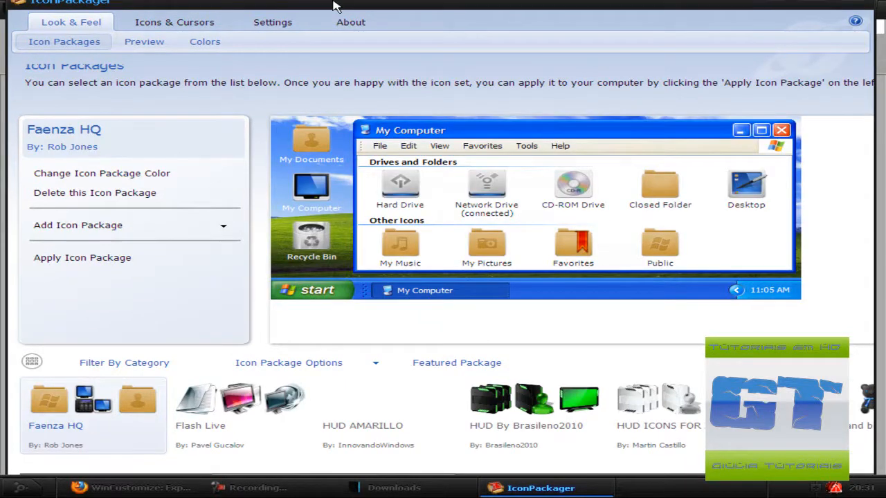
pyautogui.moveTo(78, 409)
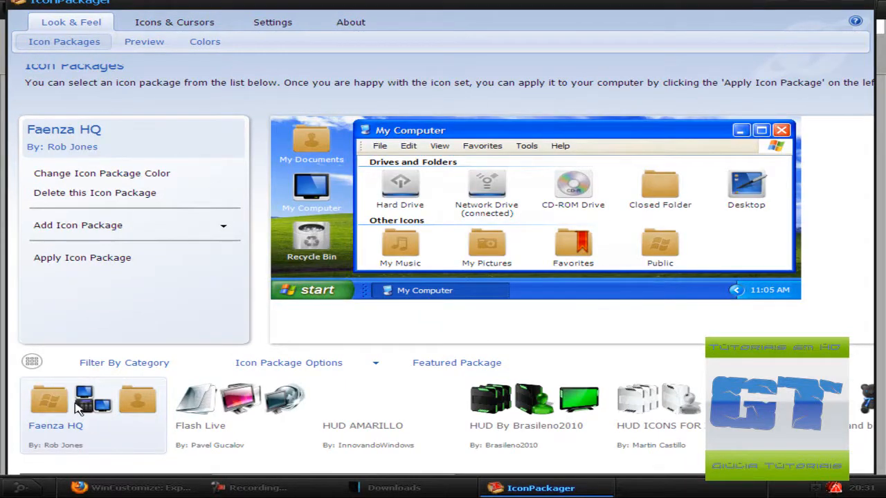
pyautogui.moveTo(82, 257)
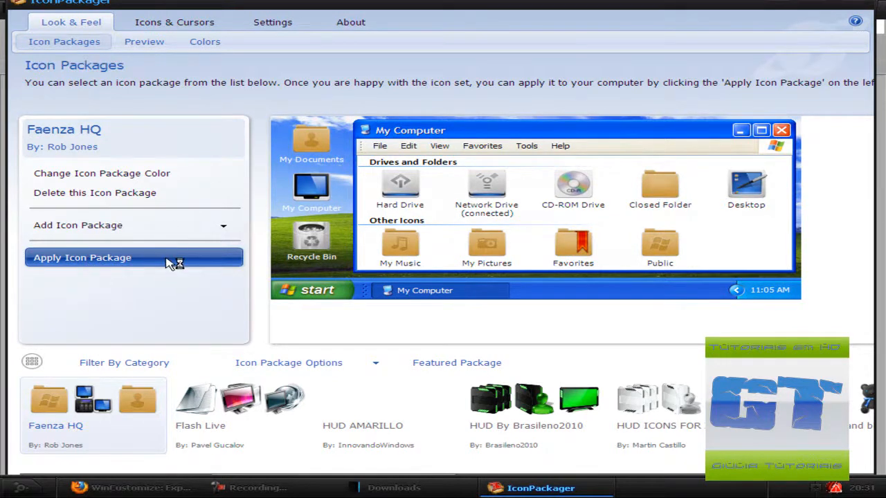
pyautogui.moveTo(742, 34)
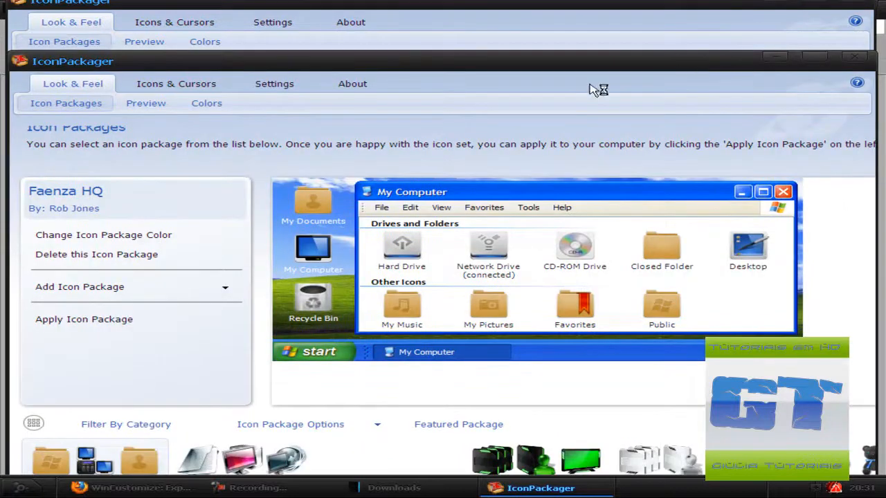
pyautogui.moveTo(474, 64)
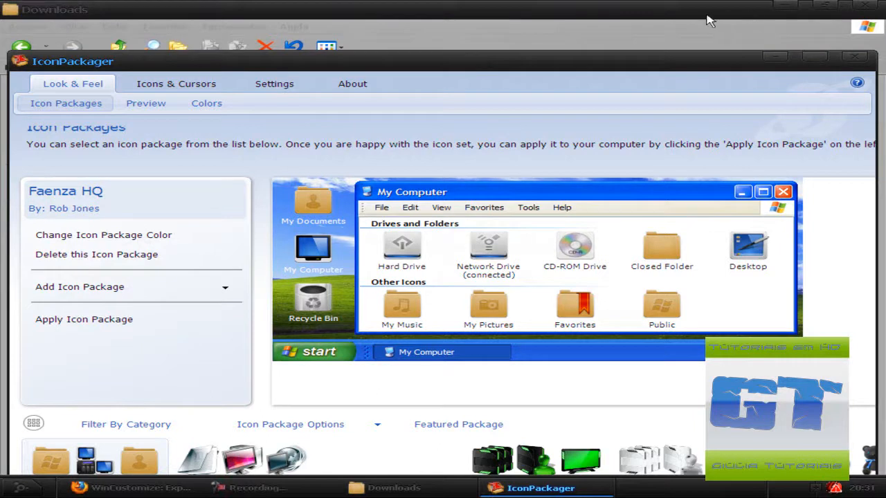
# Minimize IconPackager after applying Faenza HQ, bringing the Downloads folder back
pyautogui.click(394, 488)
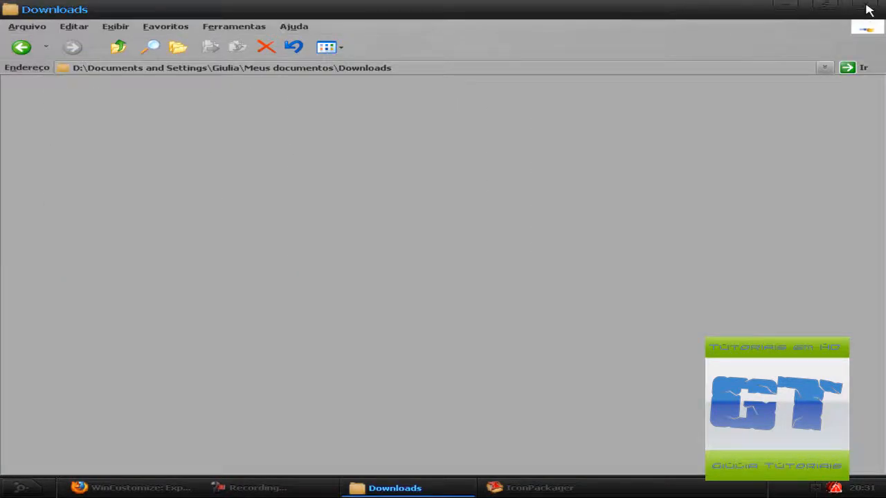
# Close the Downloads folder and scroll the GiuliaHD YouTube channel page in Firefox
pyautogui.click(540, 488)
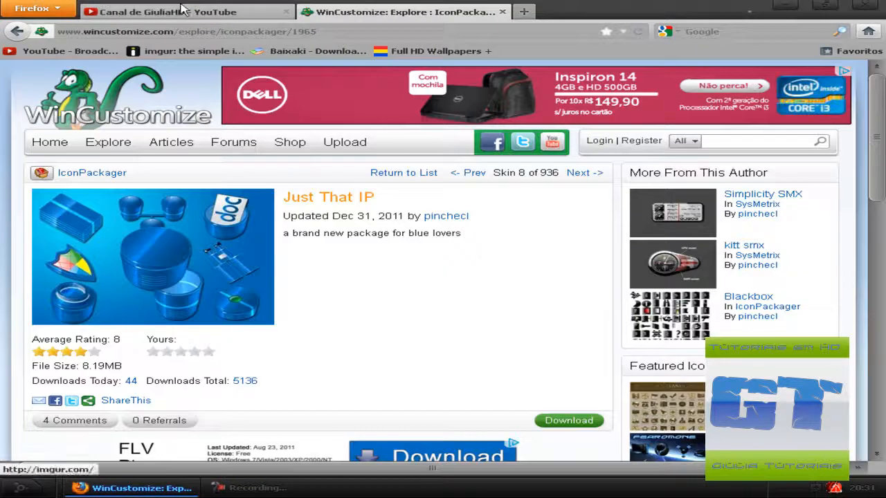
pyautogui.click(166, 12)
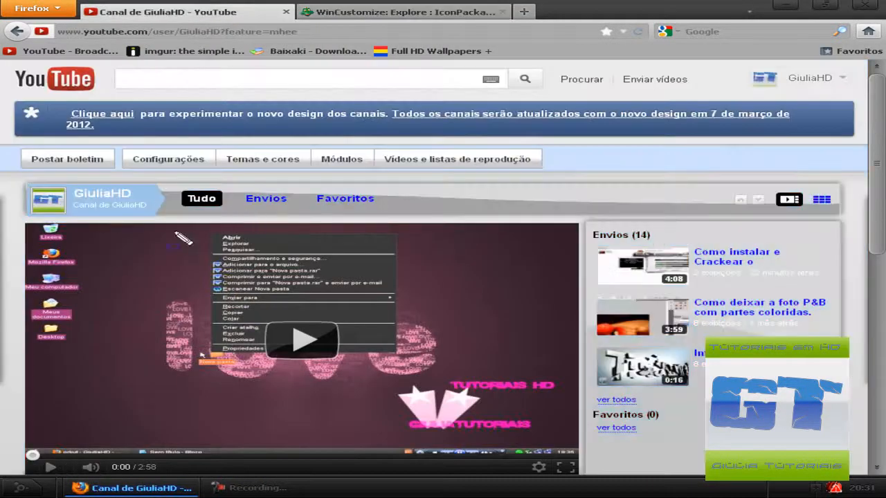
pyautogui.click(90, 202)
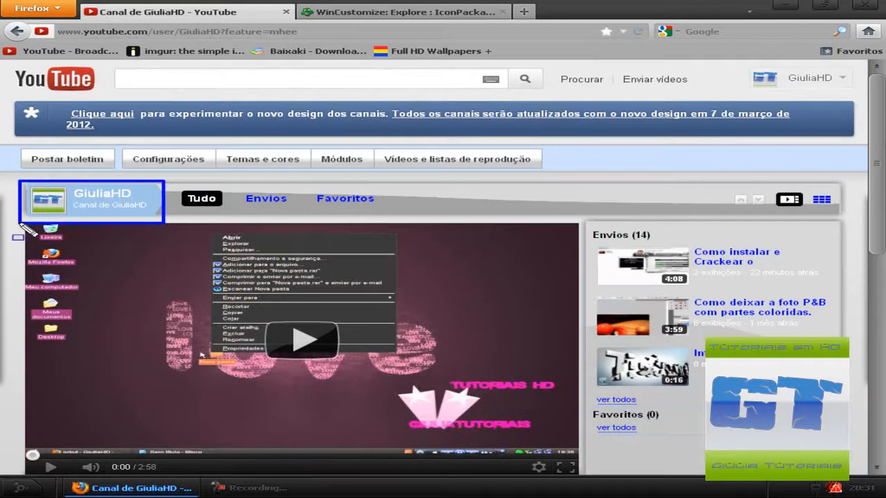
pyautogui.scroll(-3)
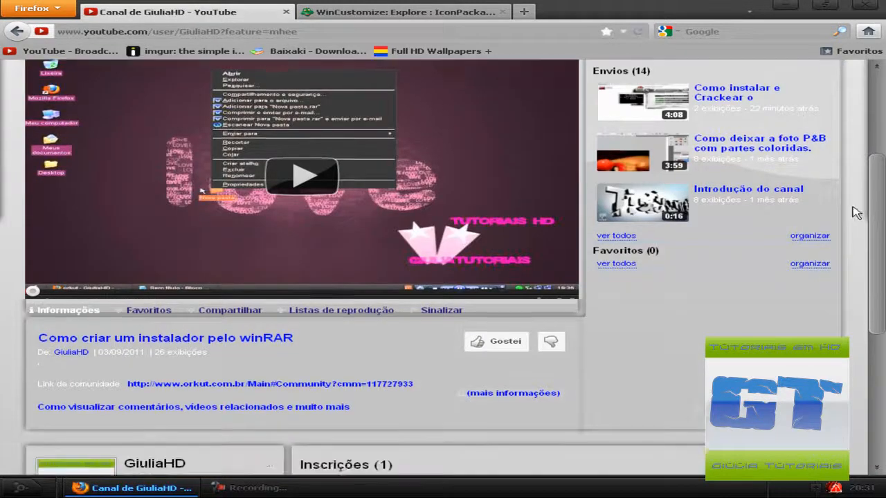
pyautogui.scroll(-3)
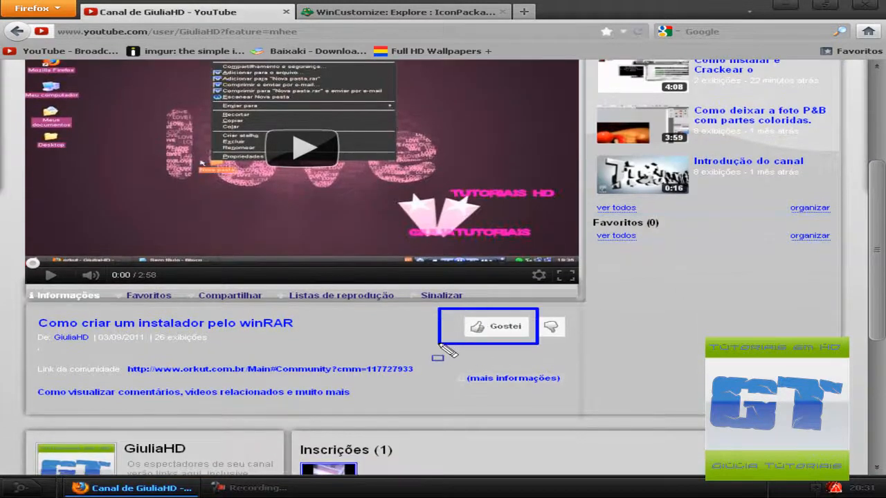
pyautogui.scroll(3)
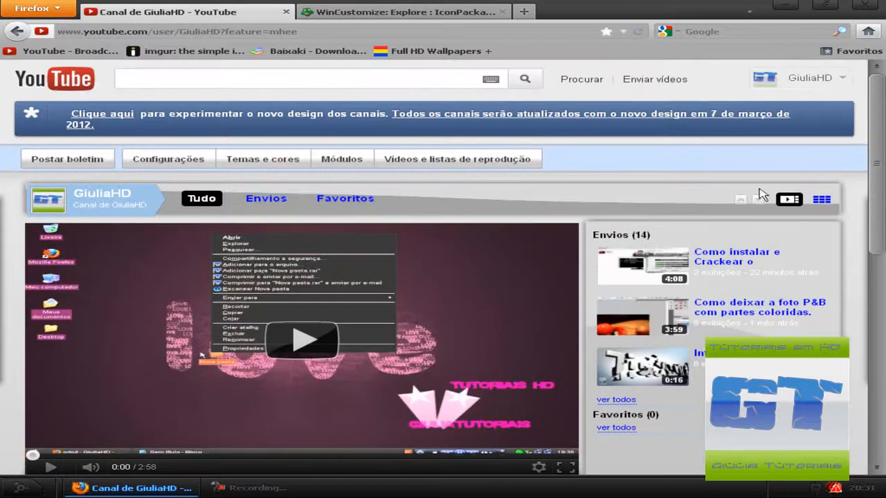